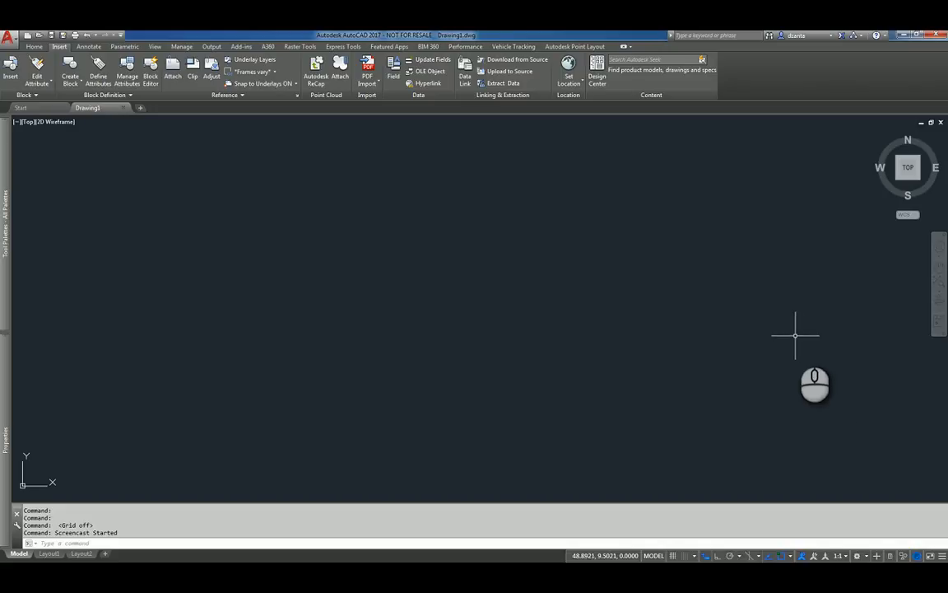
mouse_move(762, 330)
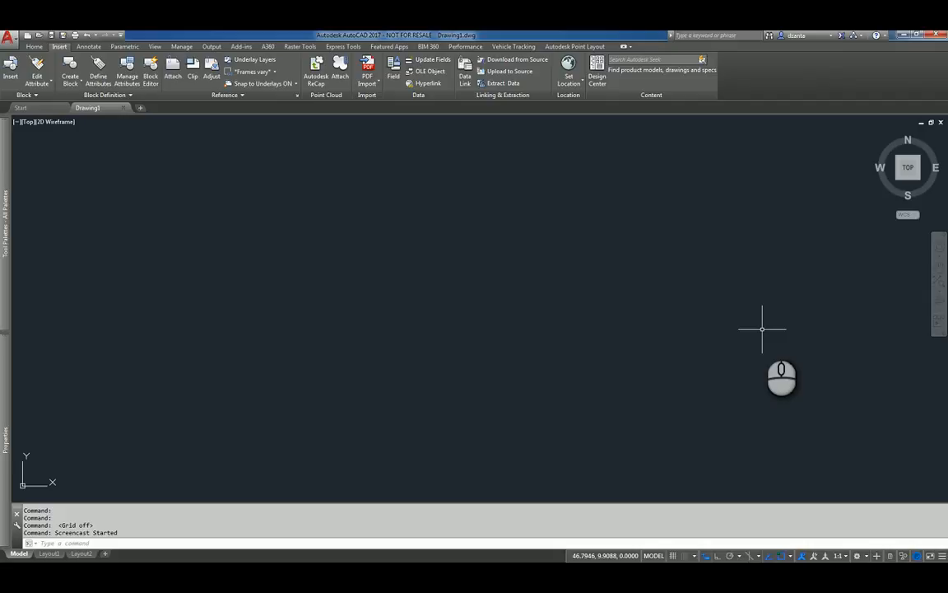
mouse_move(415, 277)
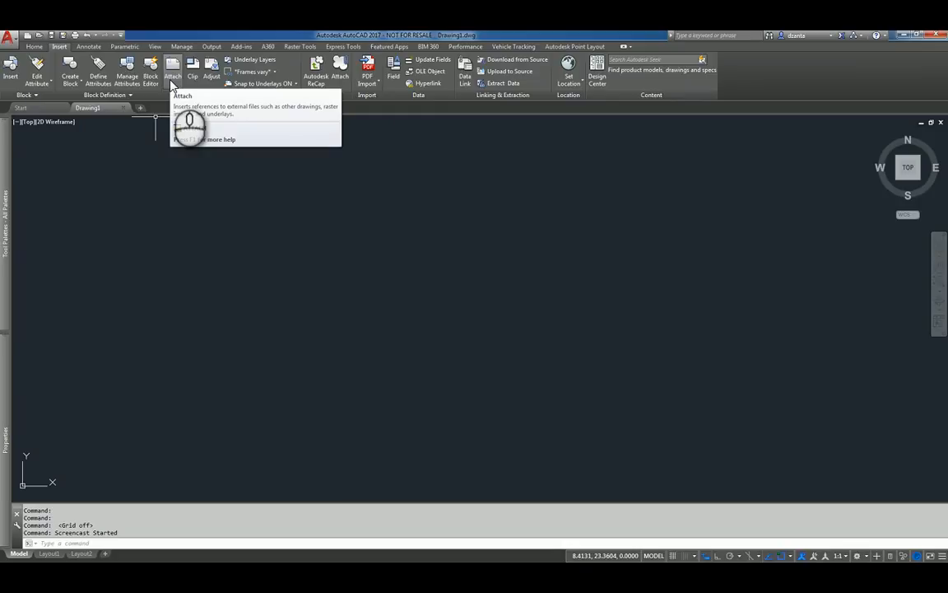
Attach 'DQT Sample CD Set.pdf' as a reference file to show its page options
left_click(173, 68)
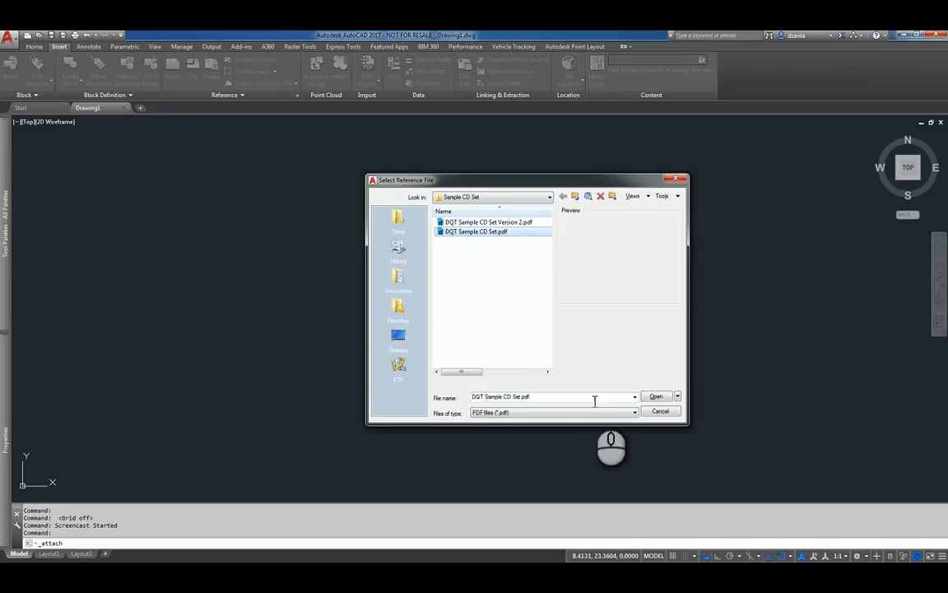
left_click(656, 397)
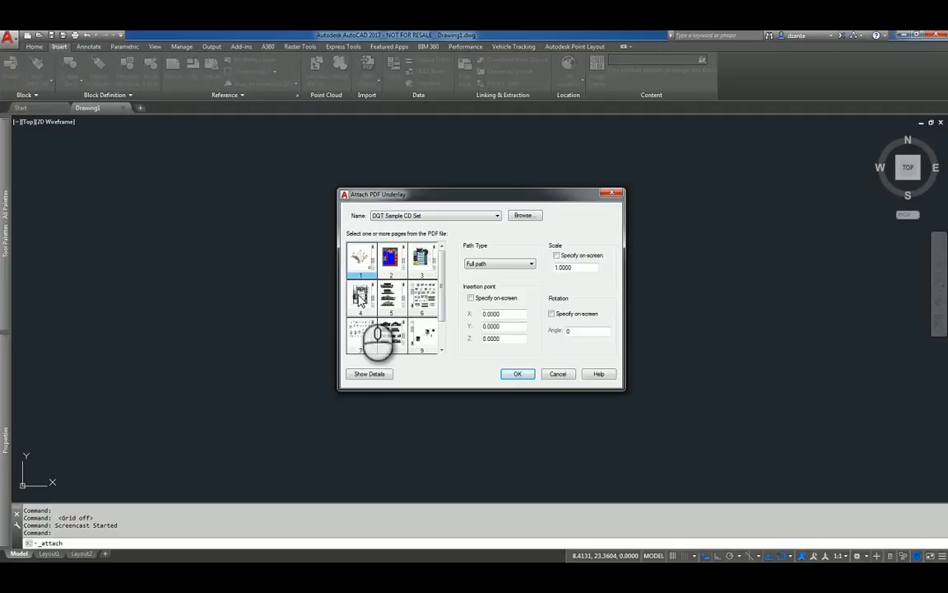
Attach page 4 of the PDF as an underlay with a full file path
left_click(360, 296)
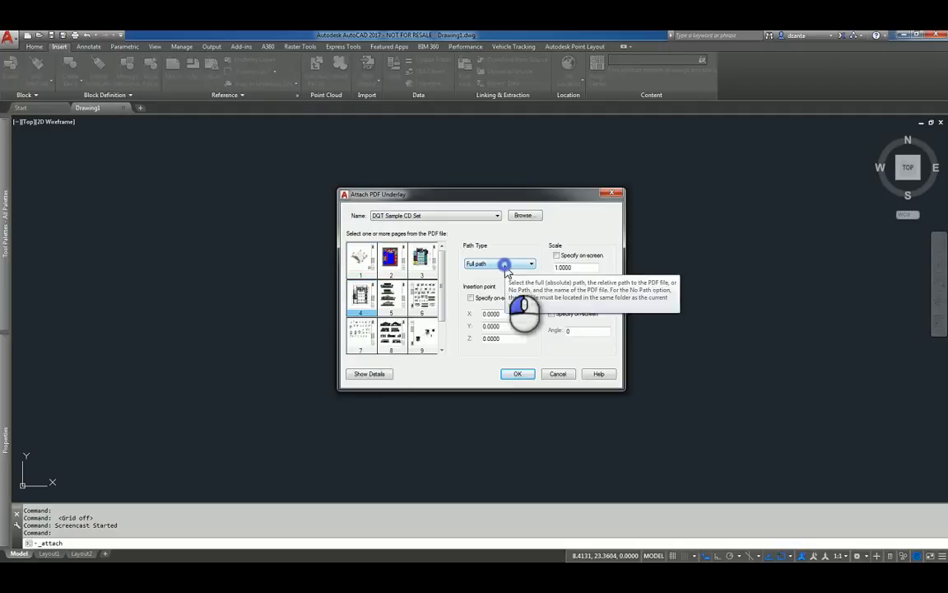
left_click(531, 264)
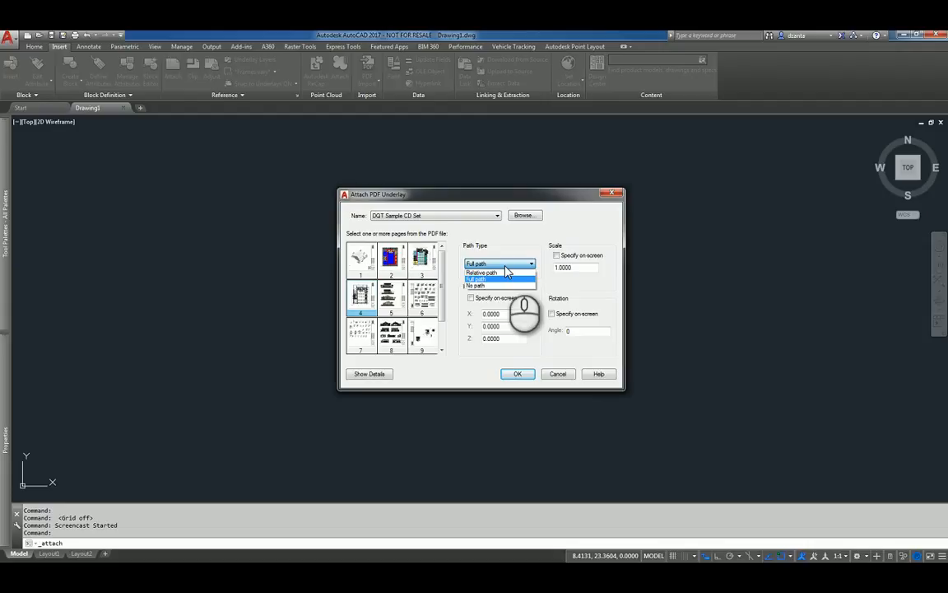
left_click(482, 263)
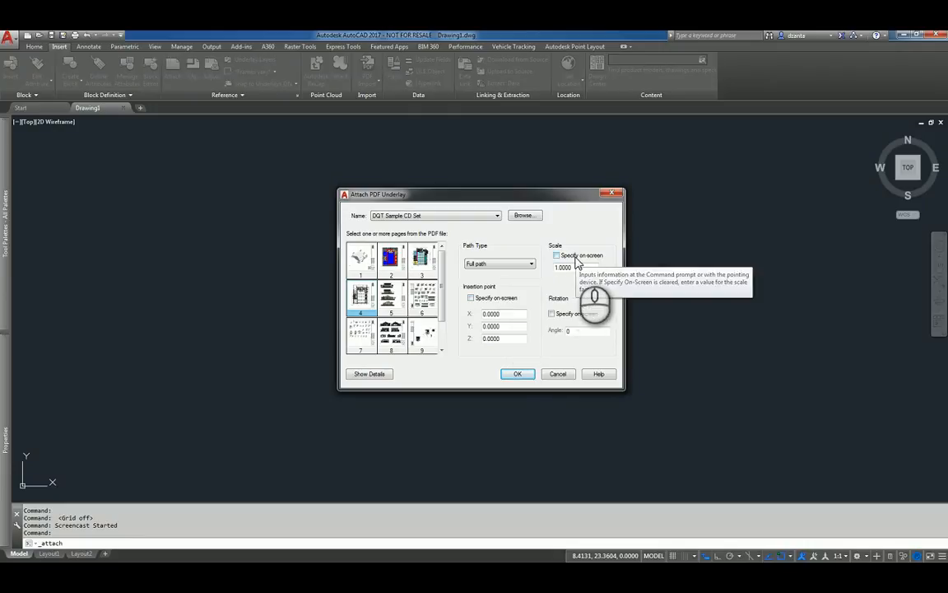
mouse_move(574, 319)
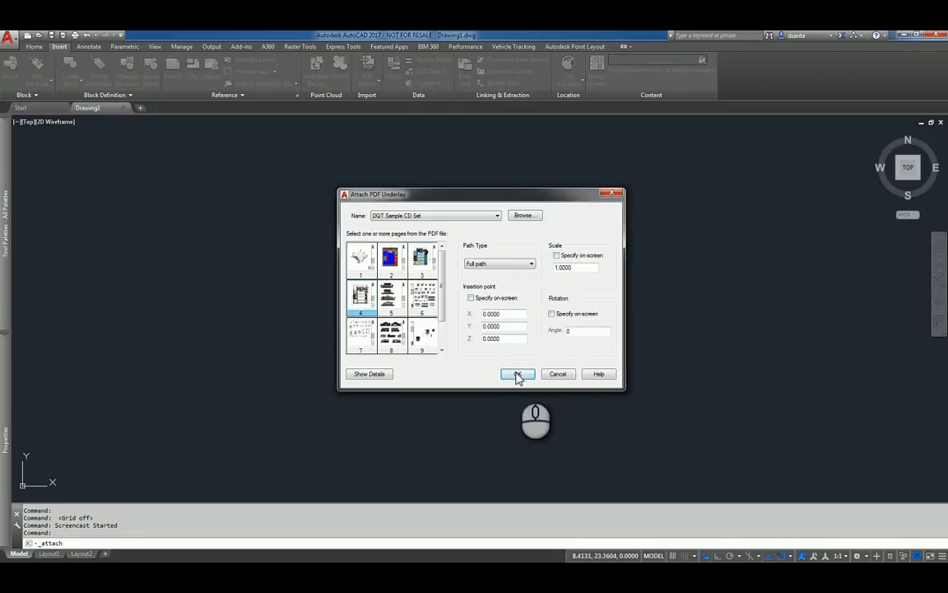
left_click(517, 374)
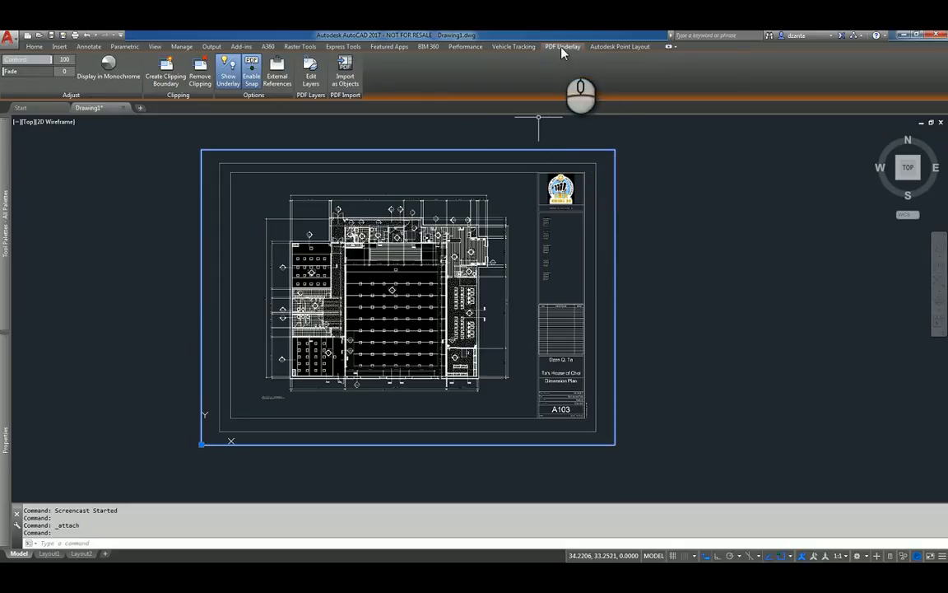
mouse_move(117, 185)
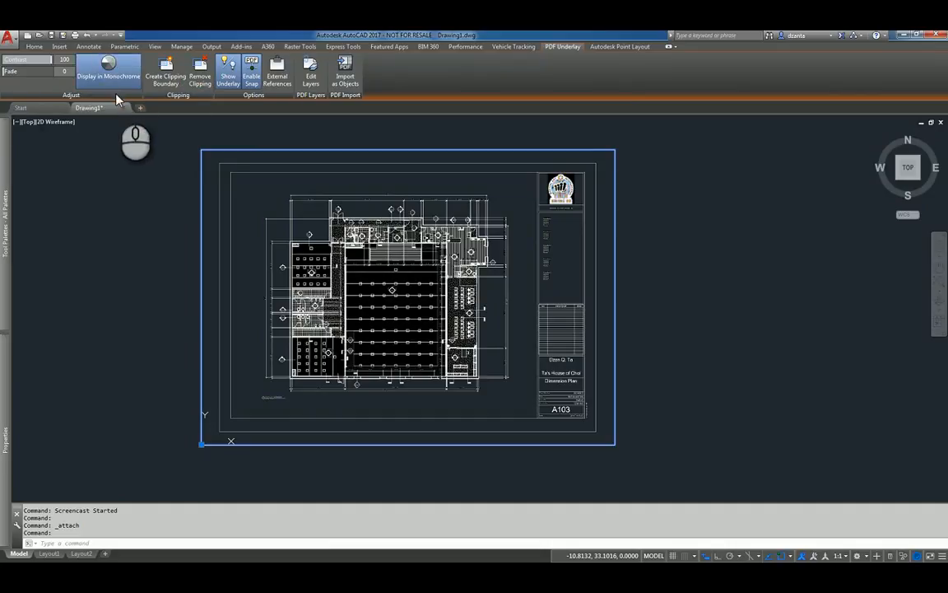
mouse_move(164, 74)
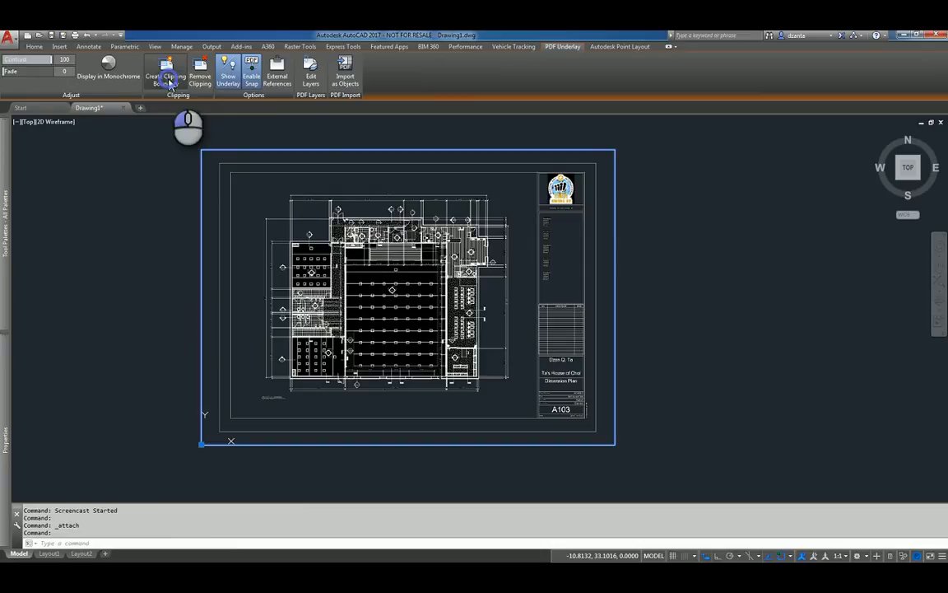
left_click(165, 75)
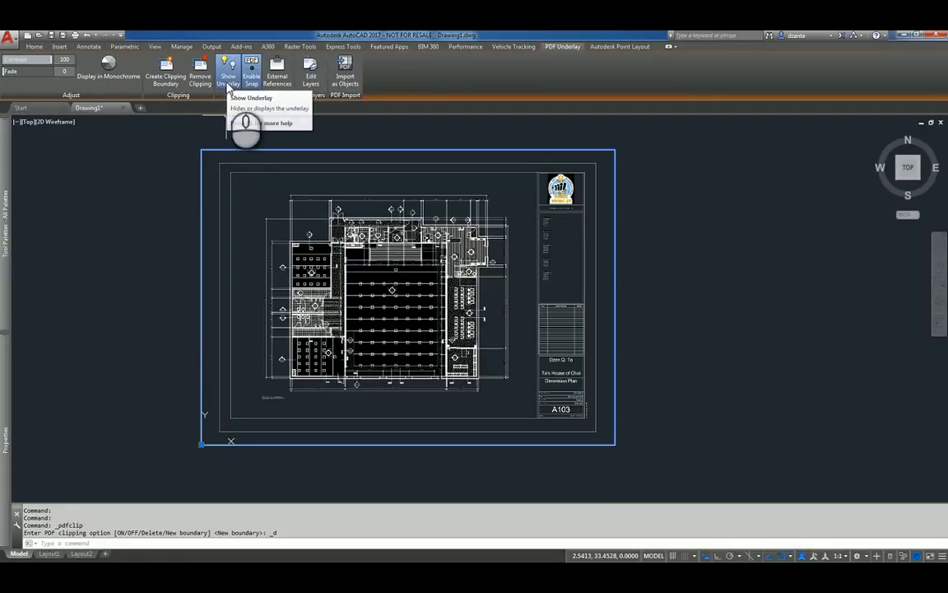
left_click(228, 72)
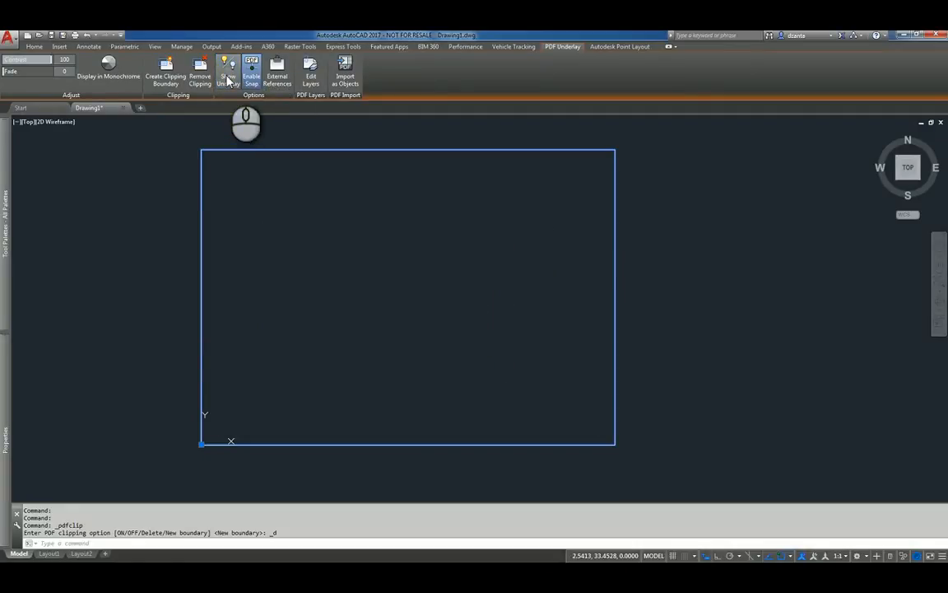
left_click(228, 70)
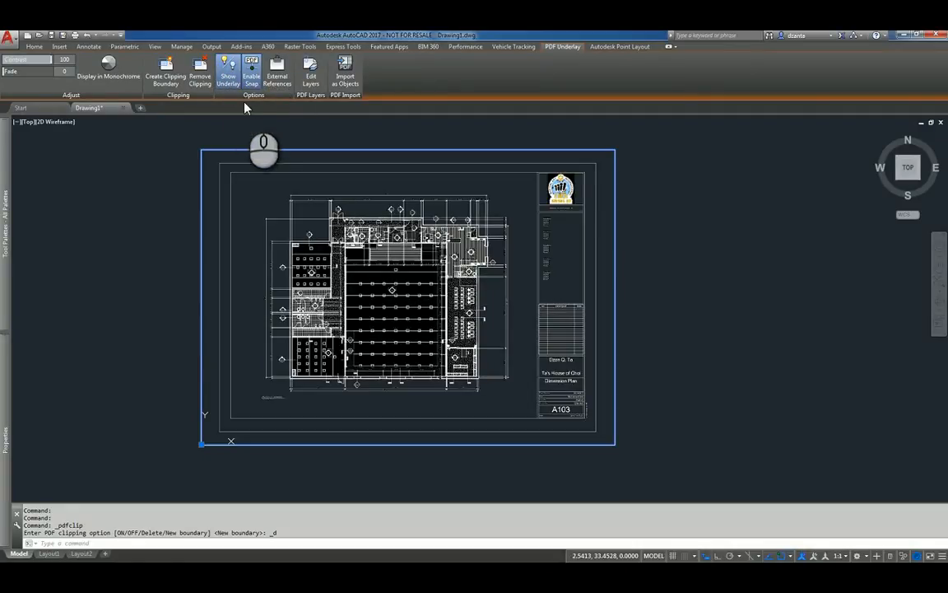
mouse_move(251, 72)
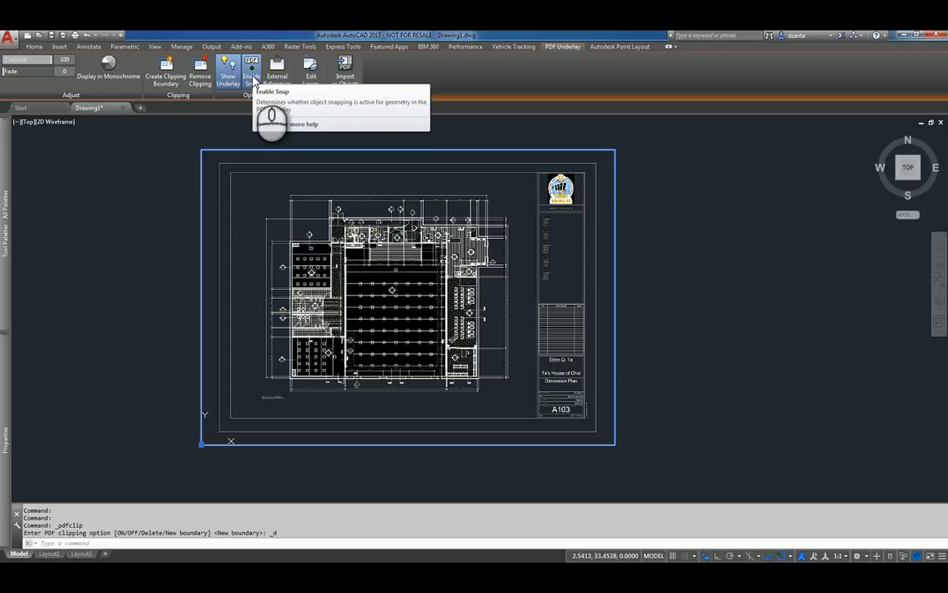
mouse_move(123, 197)
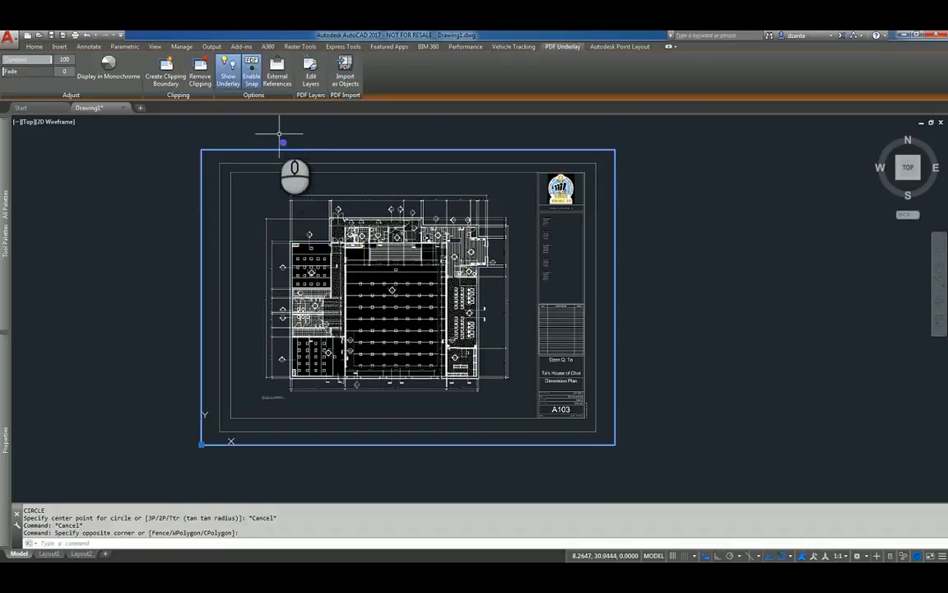
mouse_move(277, 72)
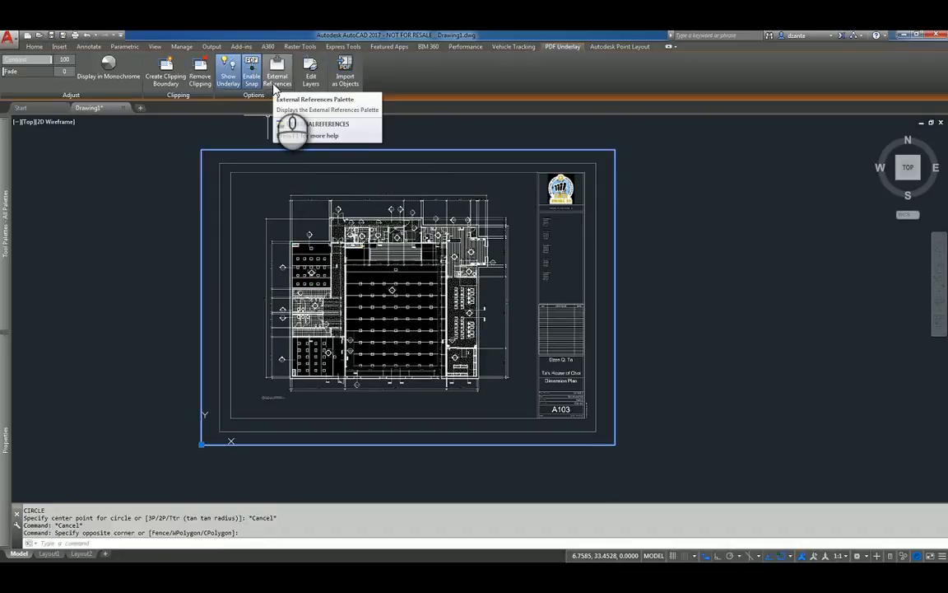
left_click(278, 74)
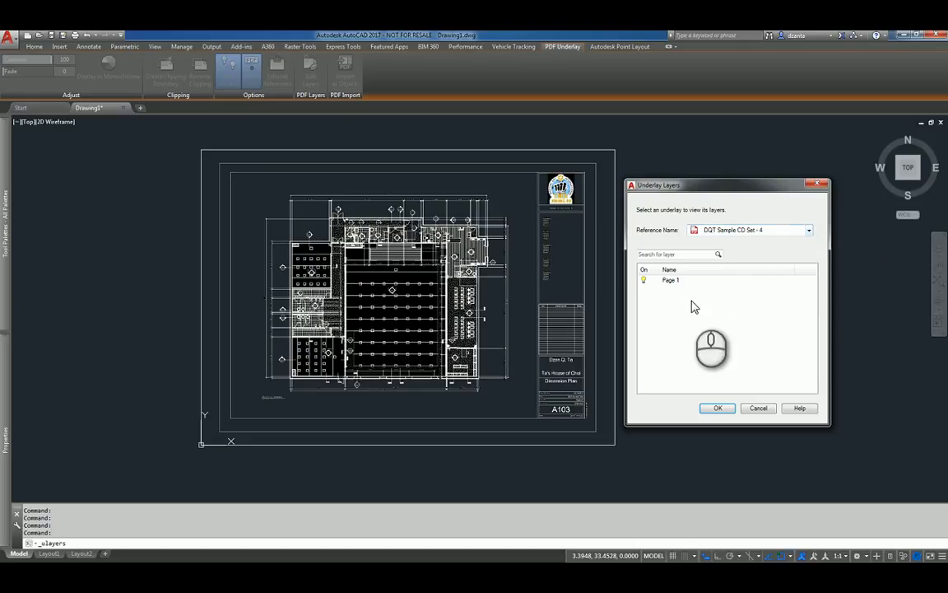
mouse_move(699, 286)
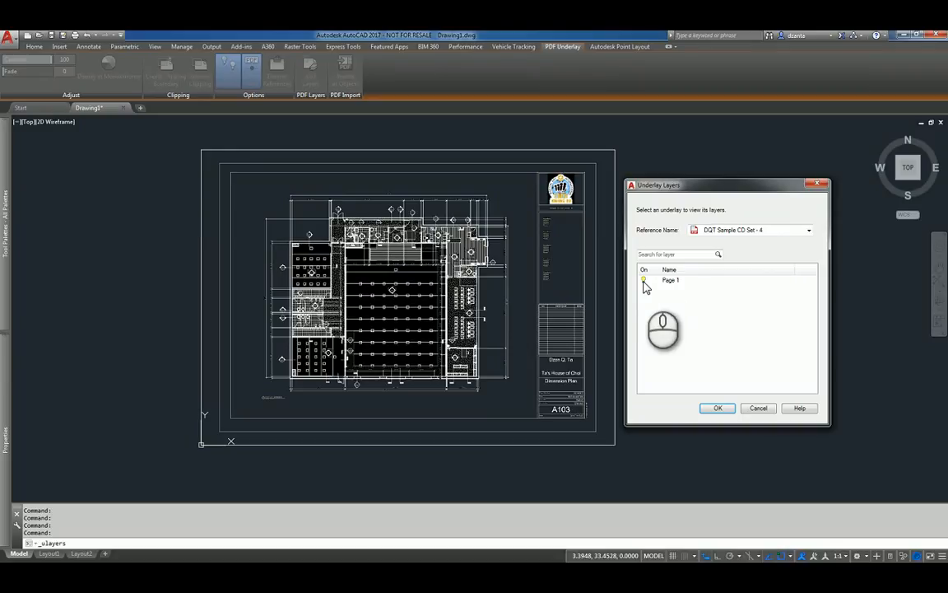
left_click(717, 408)
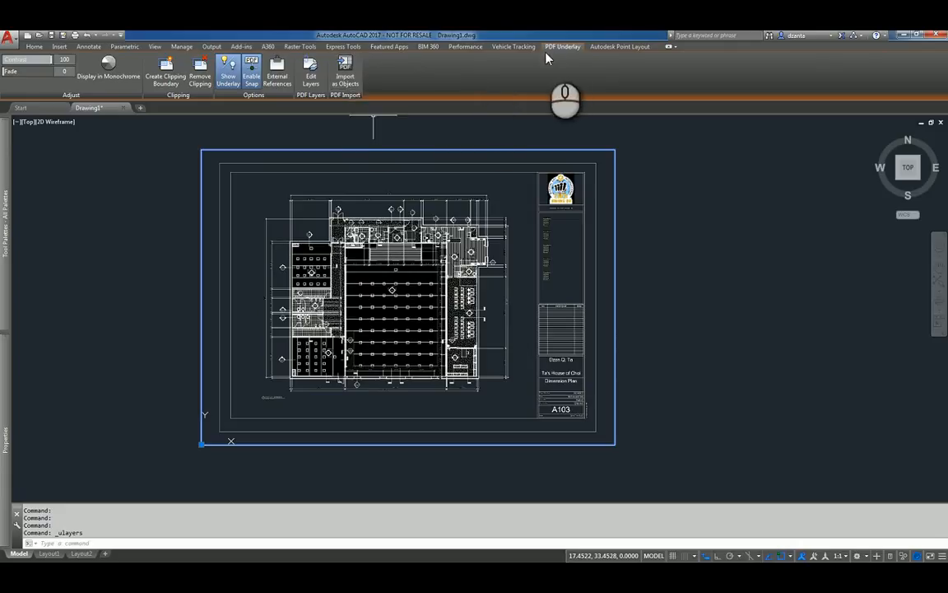
mouse_move(556, 55)
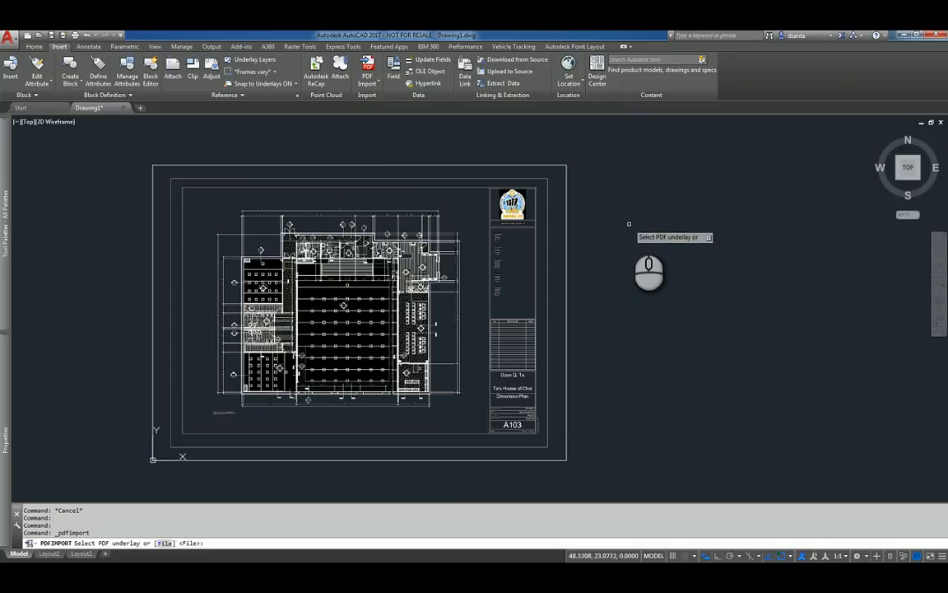
mouse_move(586, 220)
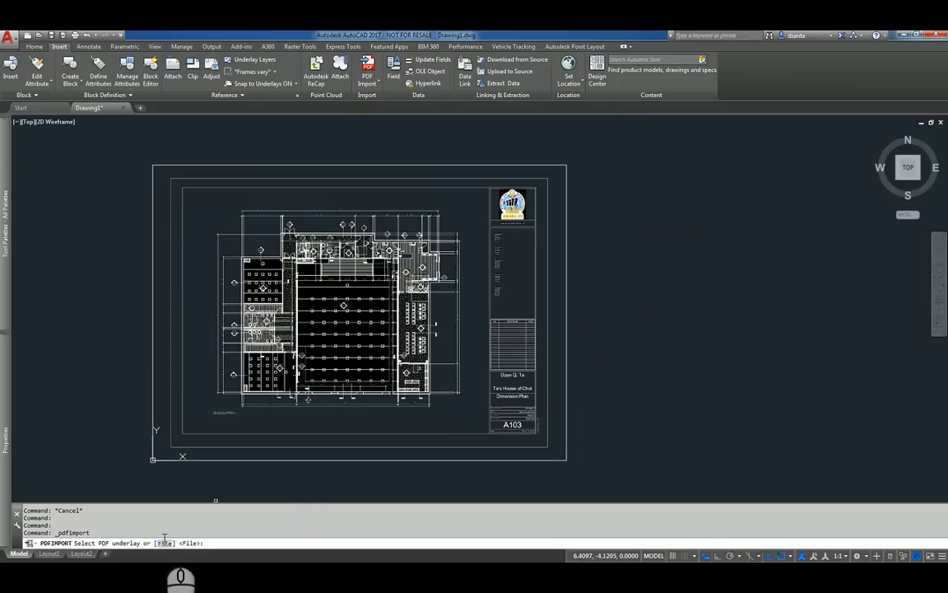
Choose the File option of PDF Import to browse for a PDF
type("F")
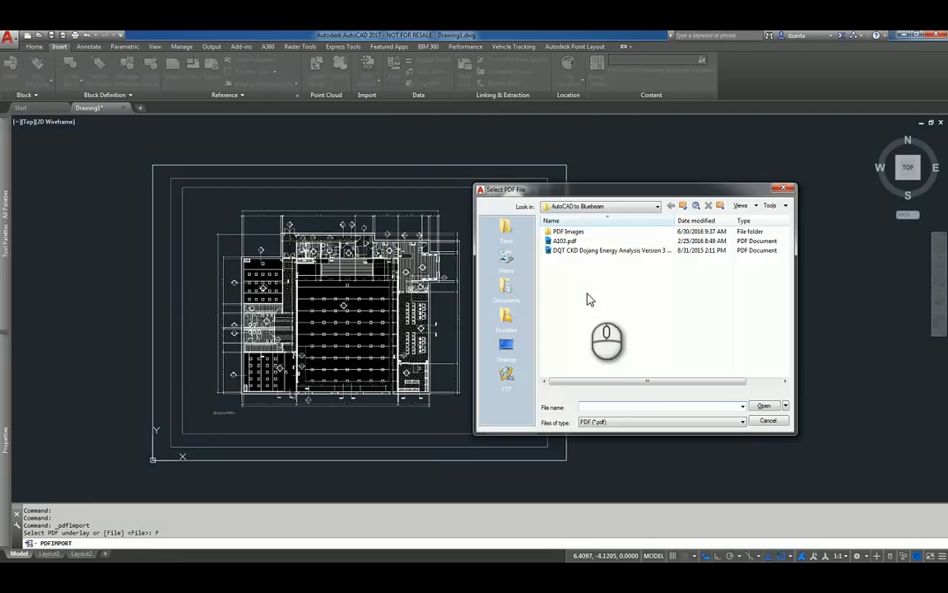
Open A103.pdf for import to show its import settings
left_click(565, 240)
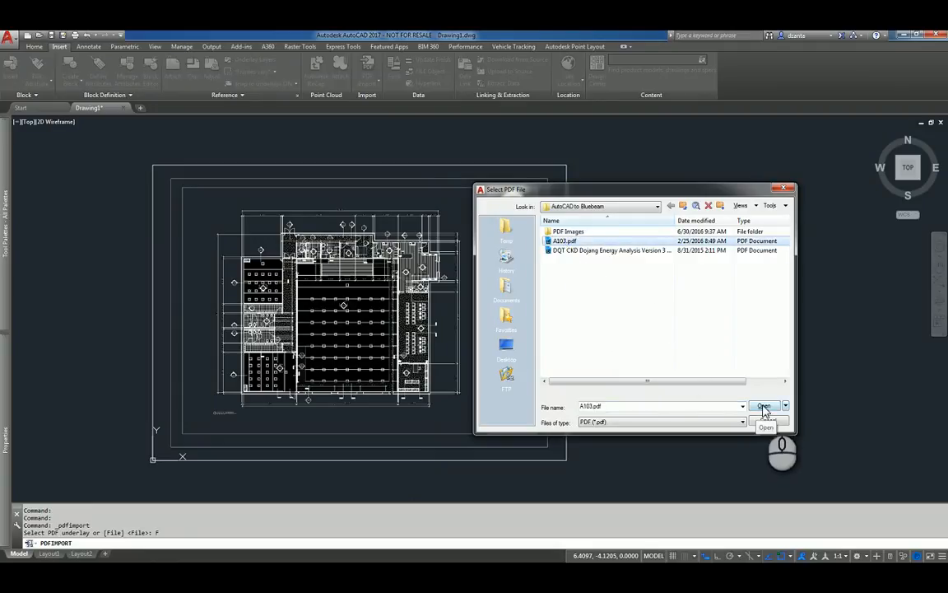
left_click(765, 406)
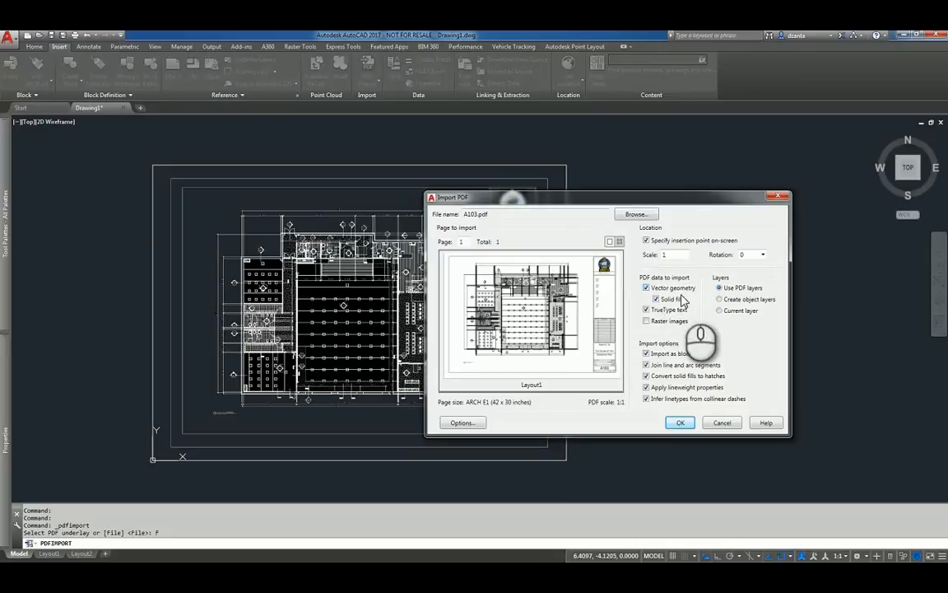
mouse_move(680, 319)
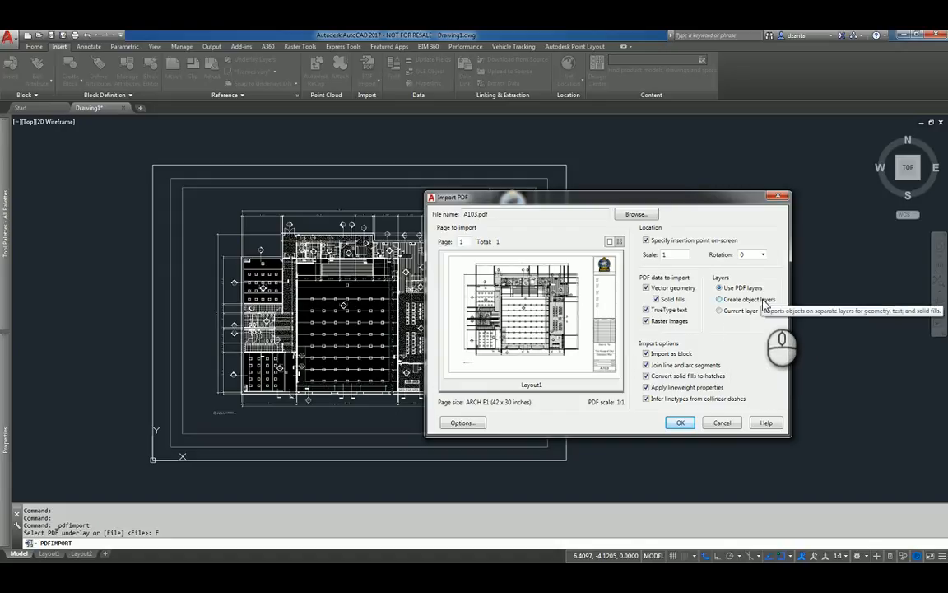
Set the import to create object layers and review the additional import options
left_click(720, 298)
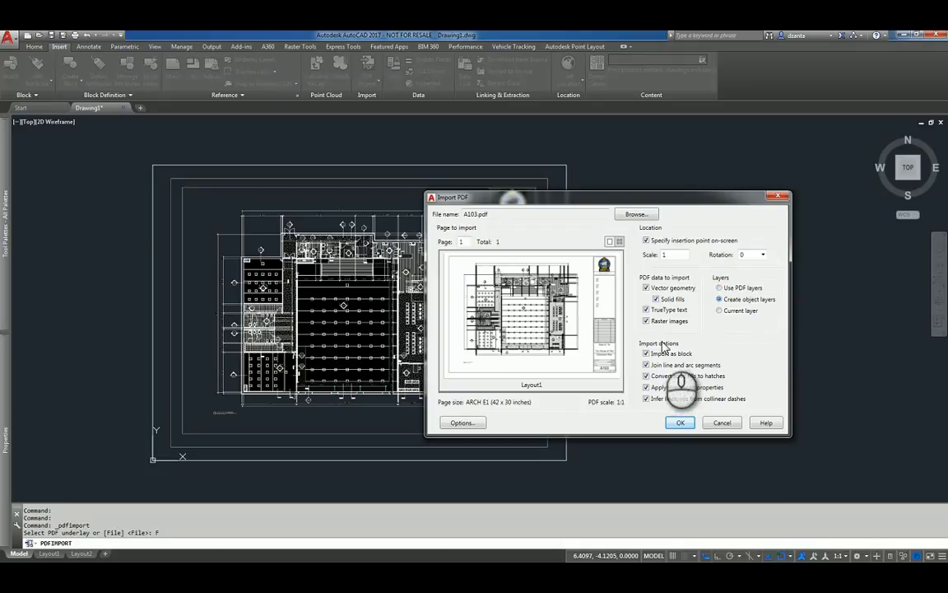
mouse_move(646, 353)
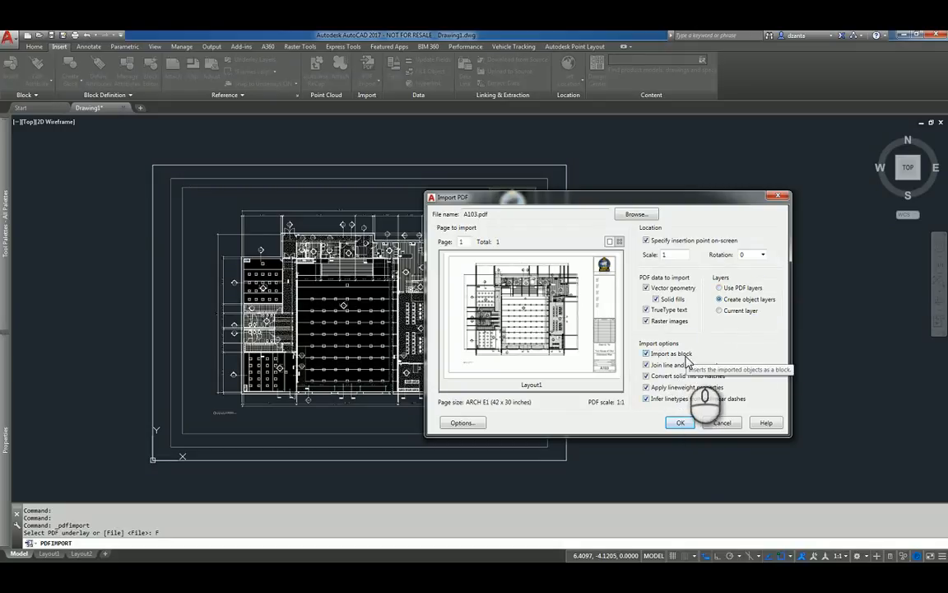
mouse_move(687, 374)
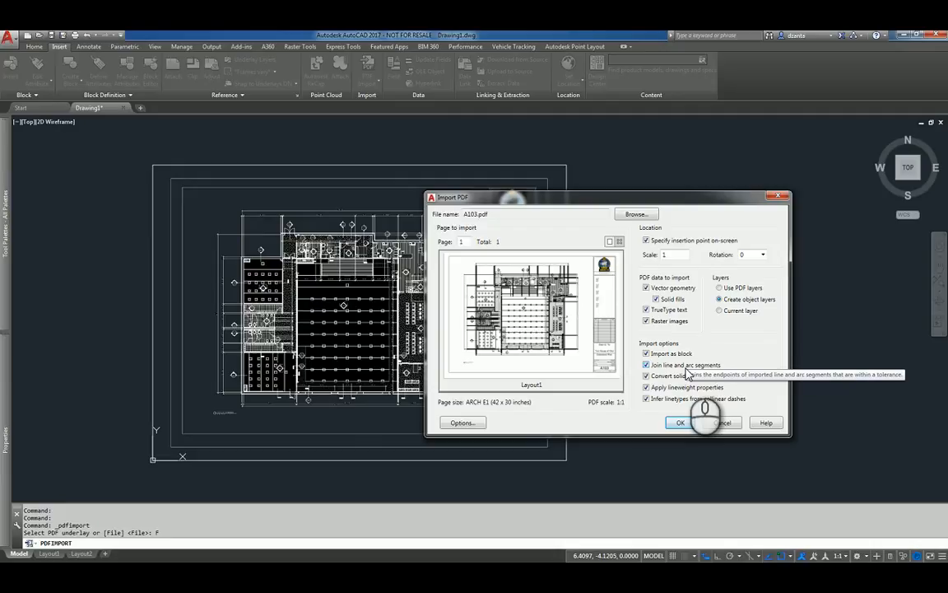
mouse_move(688, 387)
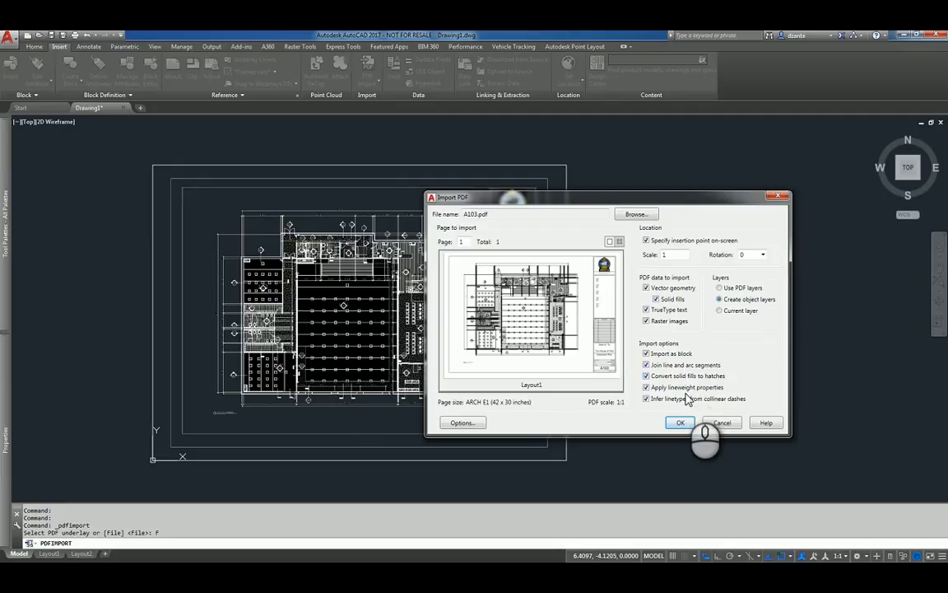
mouse_move(687, 409)
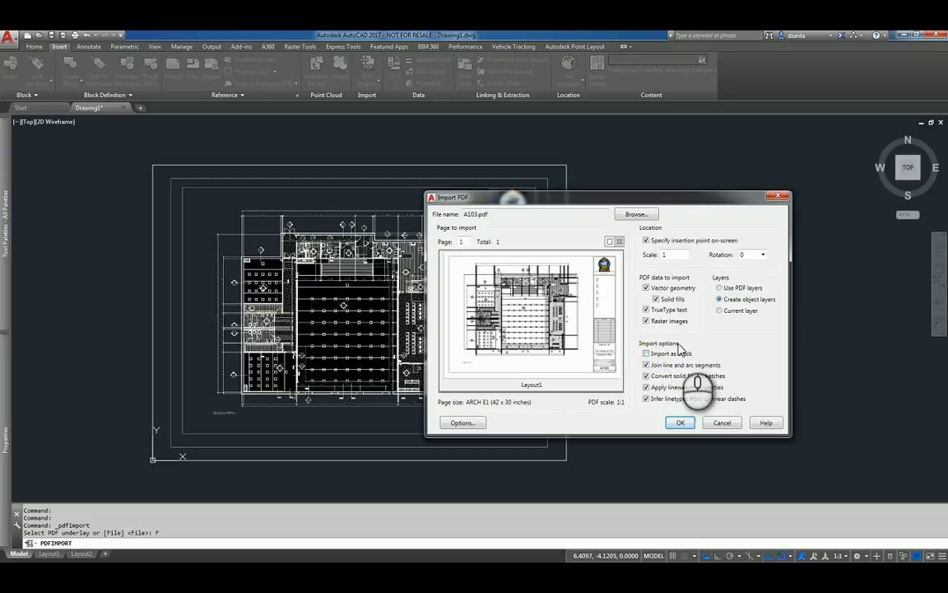
mouse_move(679, 355)
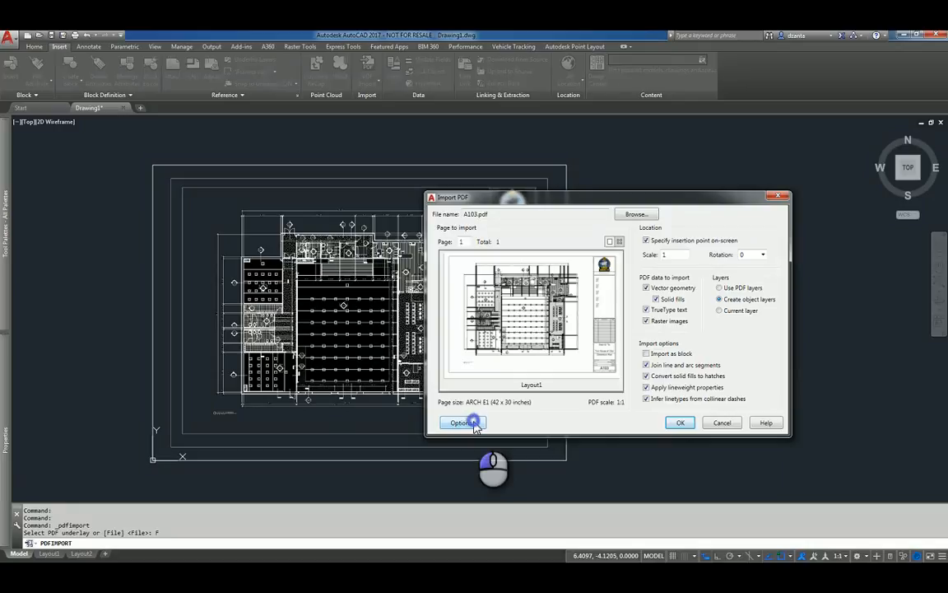
left_click(462, 422)
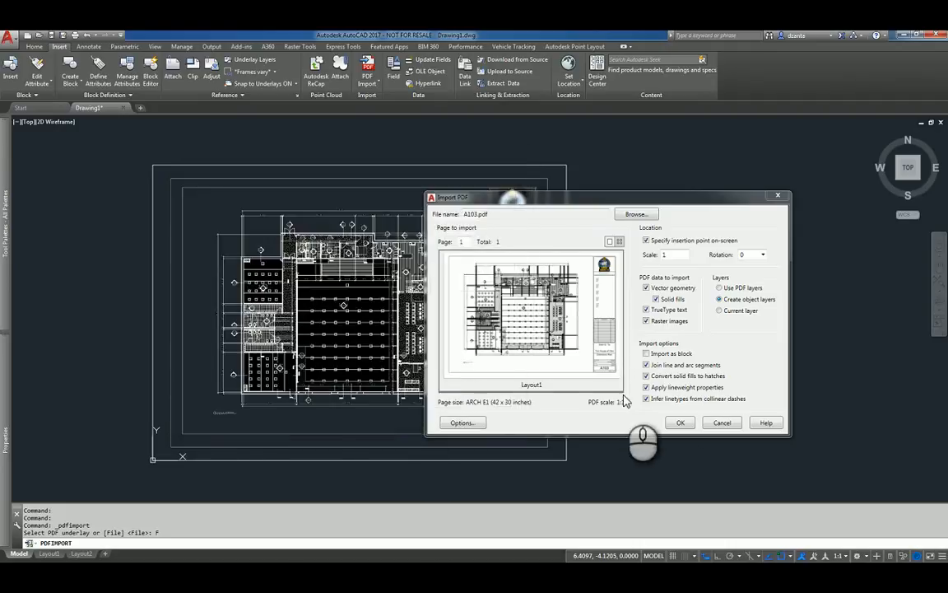
Confirm the A103.pdf import so page 1 comes in as editable objects
left_click(680, 423)
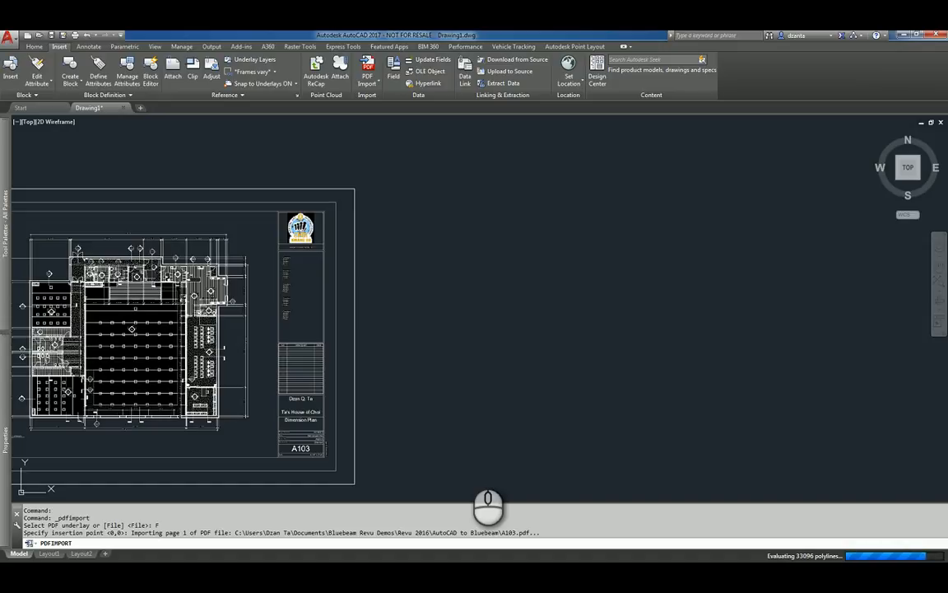
mouse_move(537, 502)
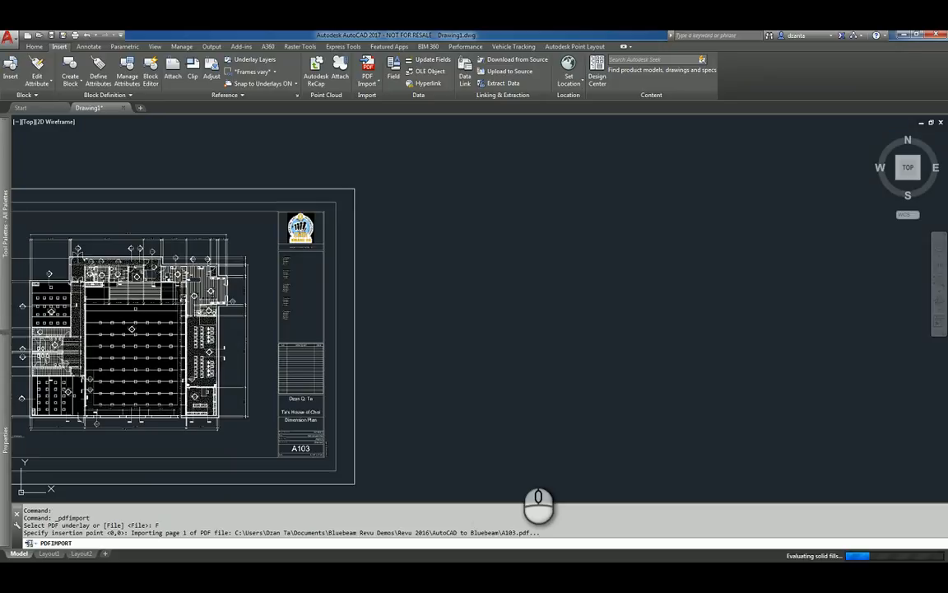
mouse_move(447, 550)
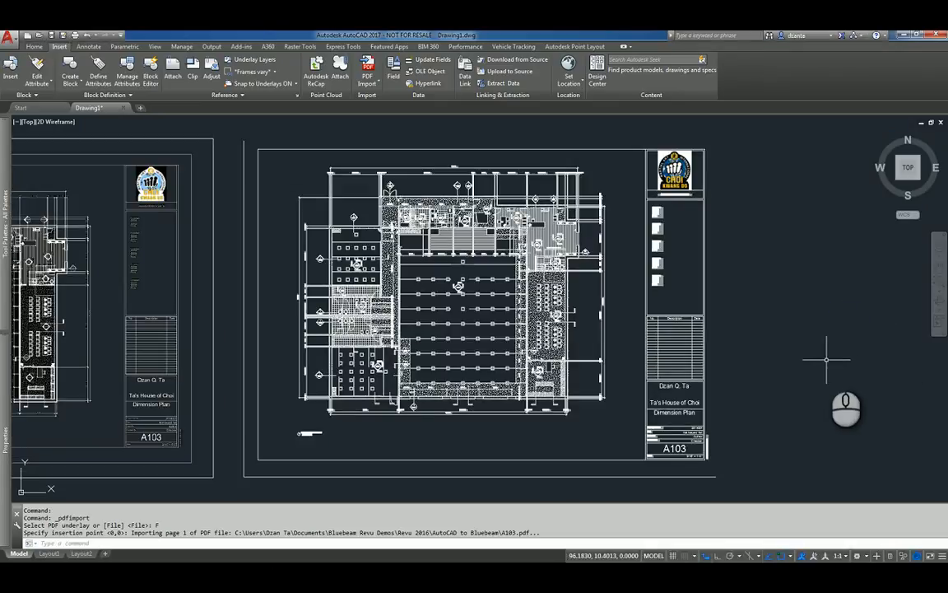
mouse_move(677, 262)
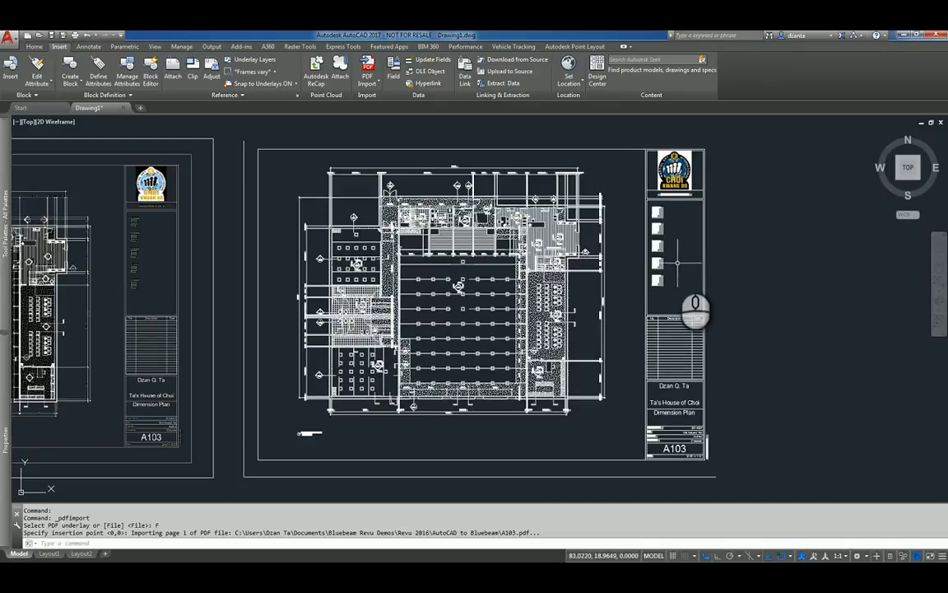
mouse_move(658, 292)
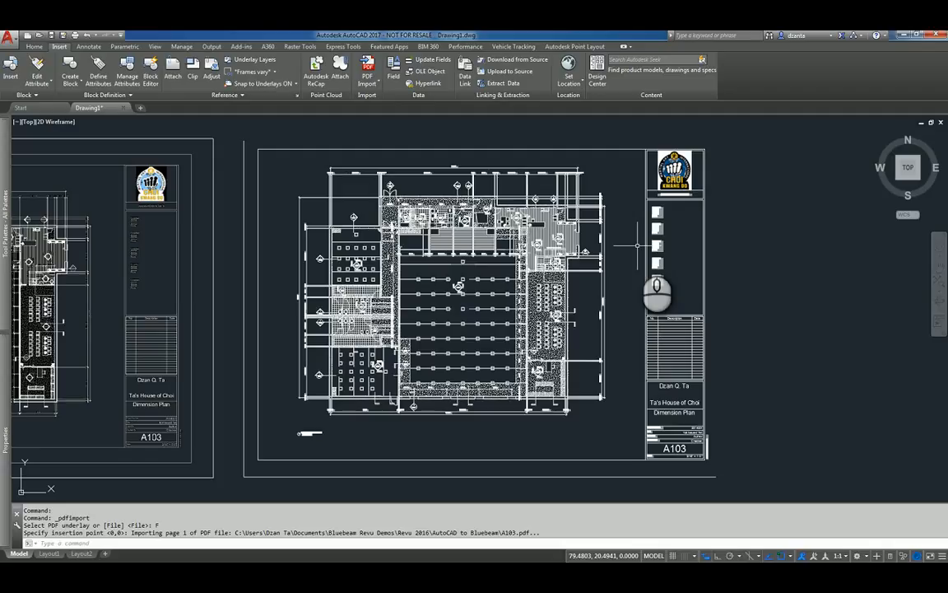